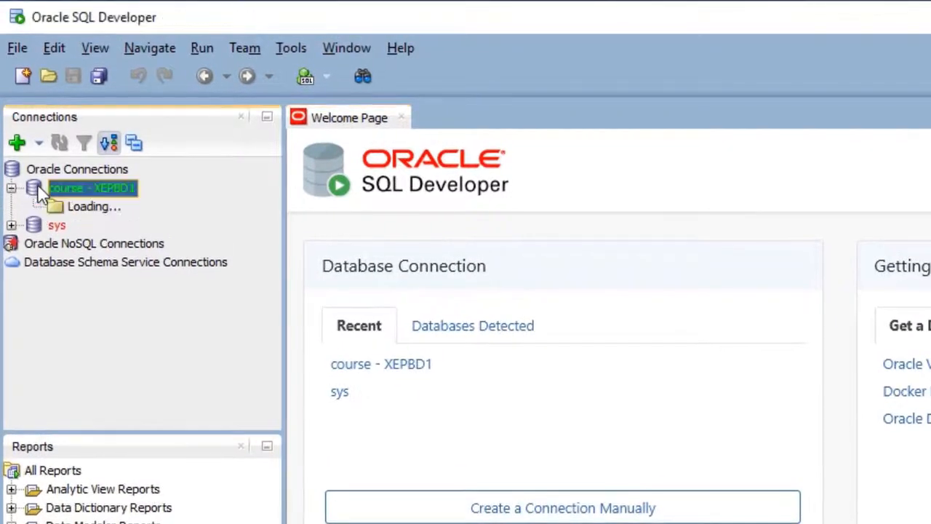
# Step: Open the 'course' connection and start a new blank SQL worksheet on it
pyautogui.doubleClick(93, 188)
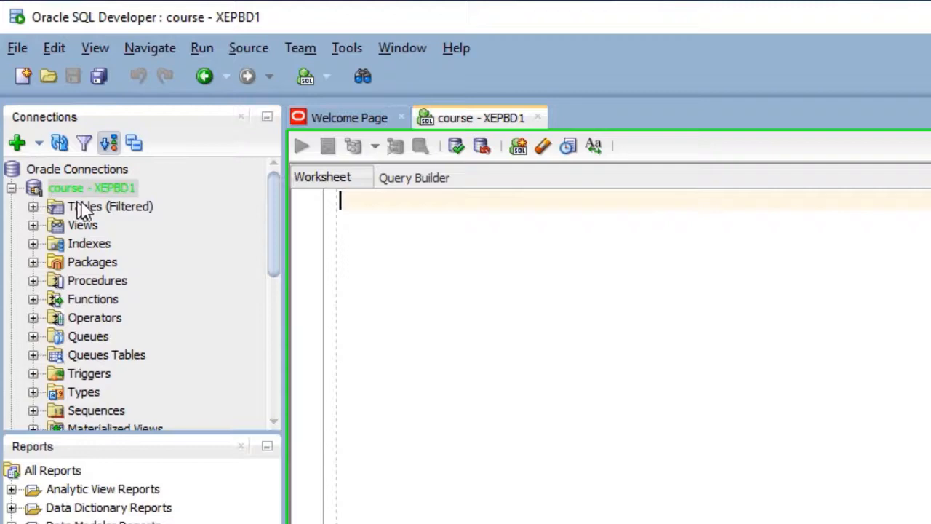
pyautogui.moveTo(182, 215)
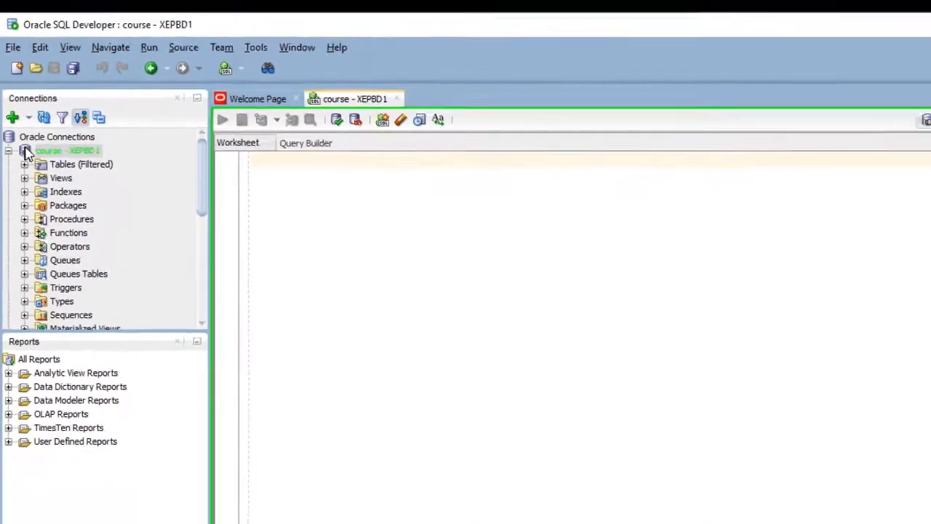
pyautogui.rightClick(67, 149)
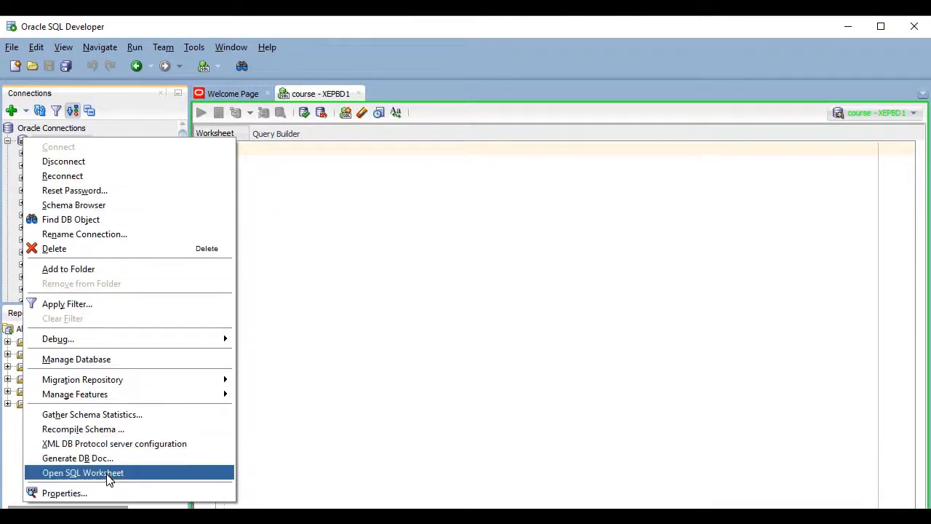
pyautogui.click(82, 472)
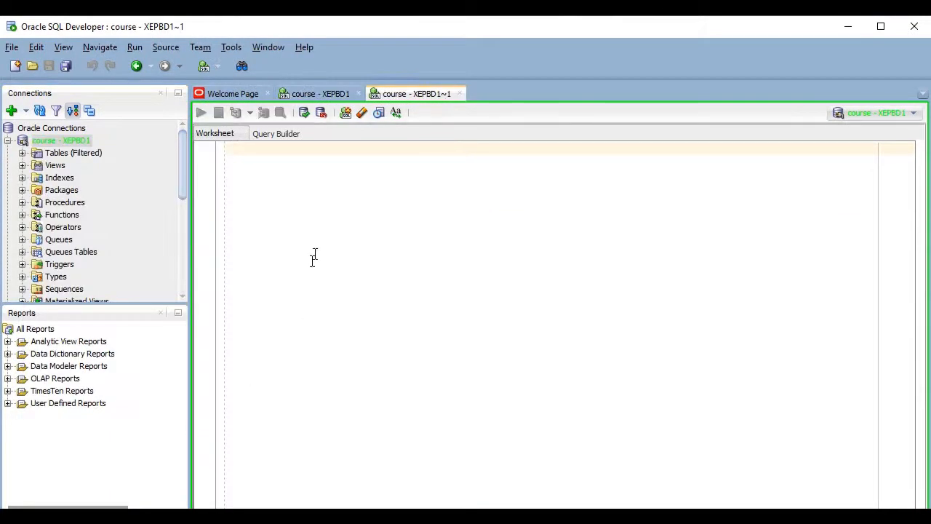
pyautogui.click(320, 93)
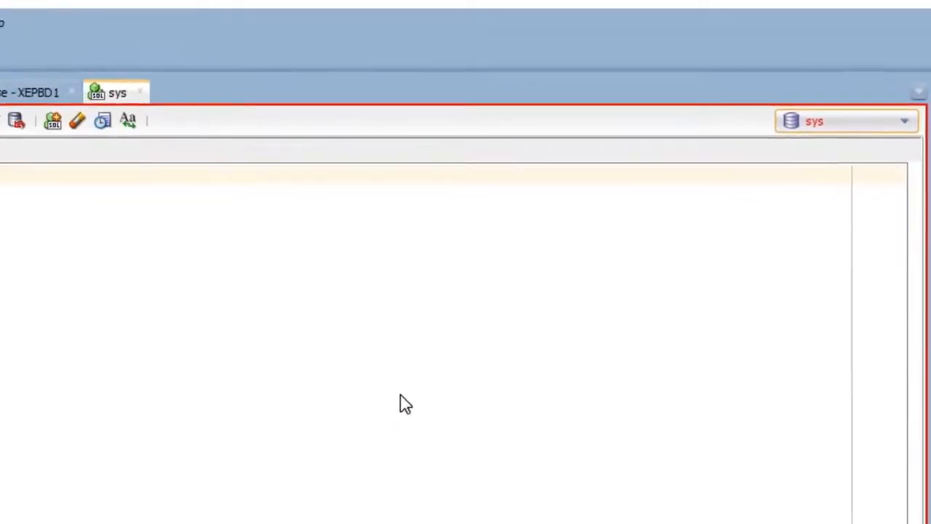
pyautogui.click(318, 93)
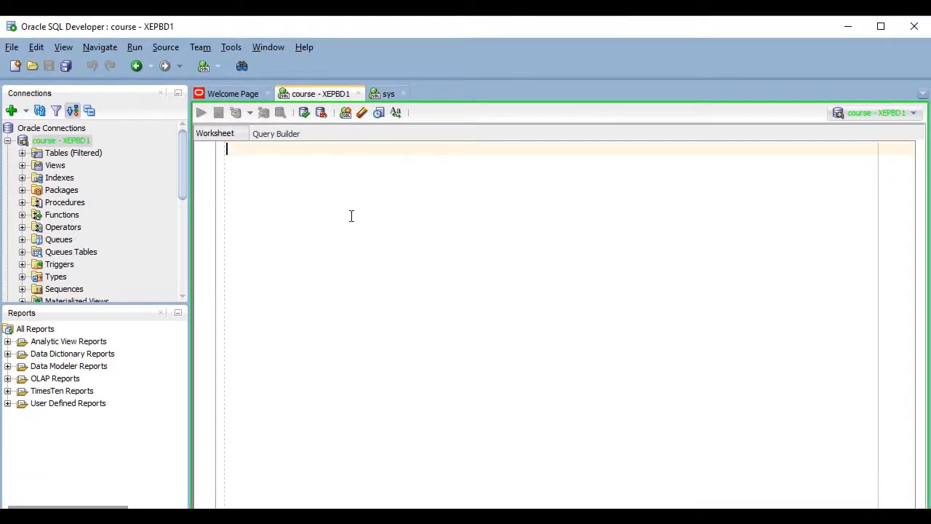
# Step: Write SELECT * FROM cat; and SELECT SYSDATE FROM dual; in the worksheet
pyautogui.write('SELECT * FROM')
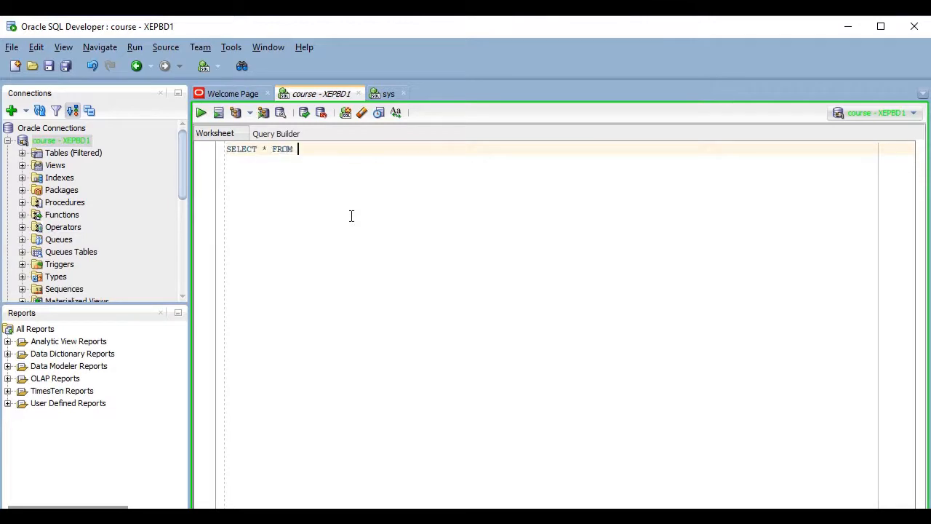
pyautogui.write('cat;')
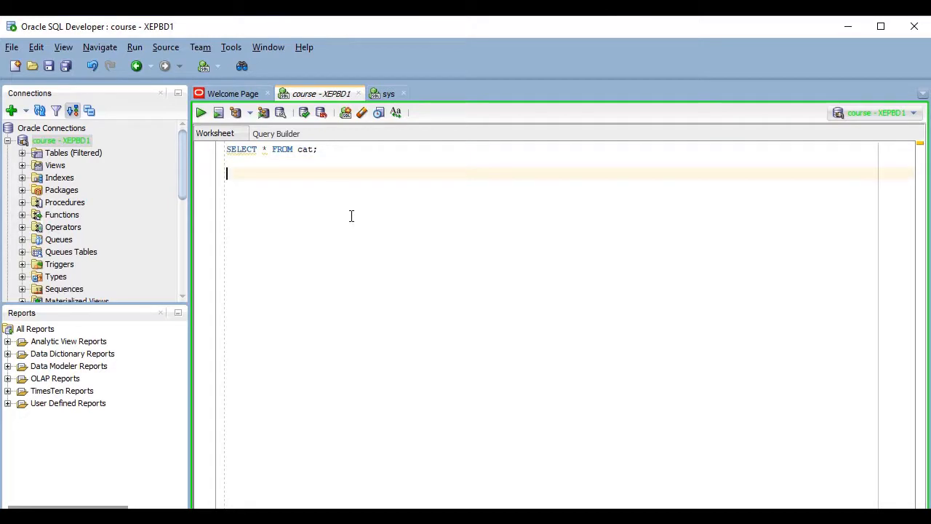
pyautogui.write('SELECT SYSDATE FROM')
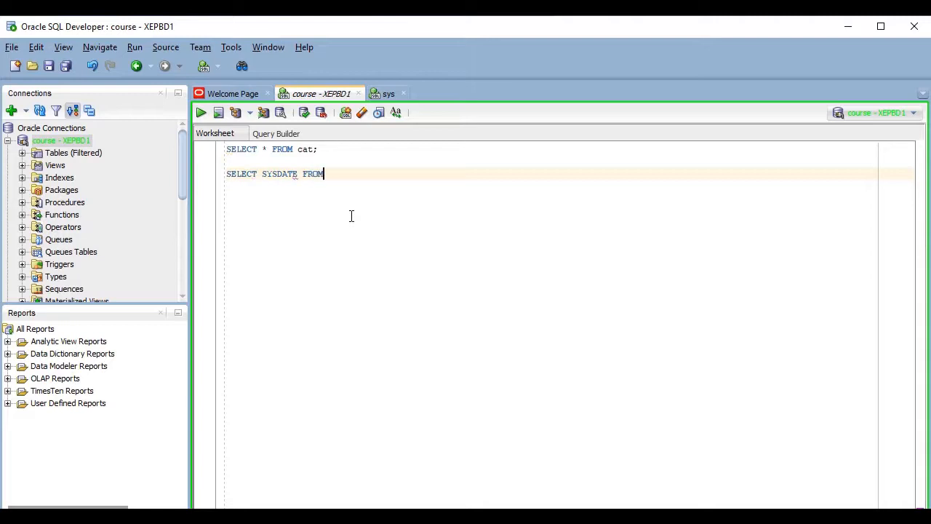
pyautogui.write('dual;')
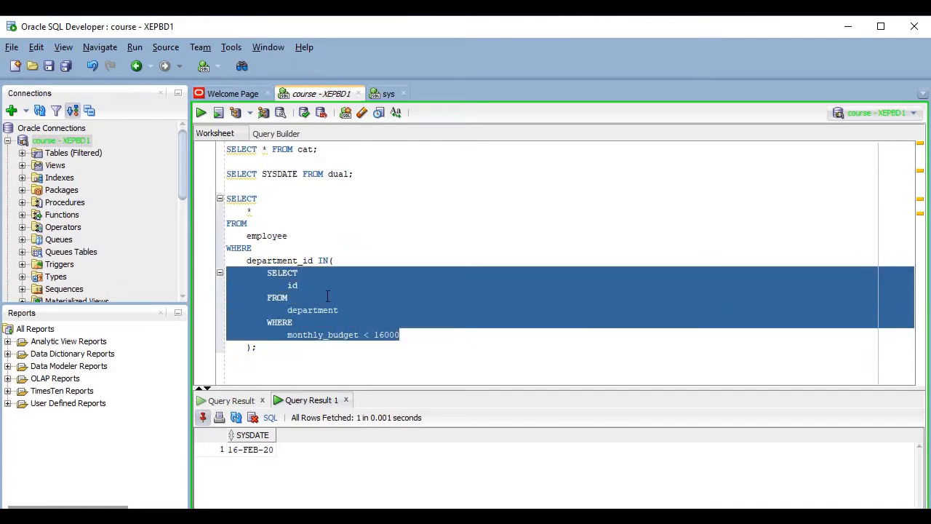
# Step: Run another worksheet statement and view its output in the Query Result 2 tab
pyautogui.click(201, 112)
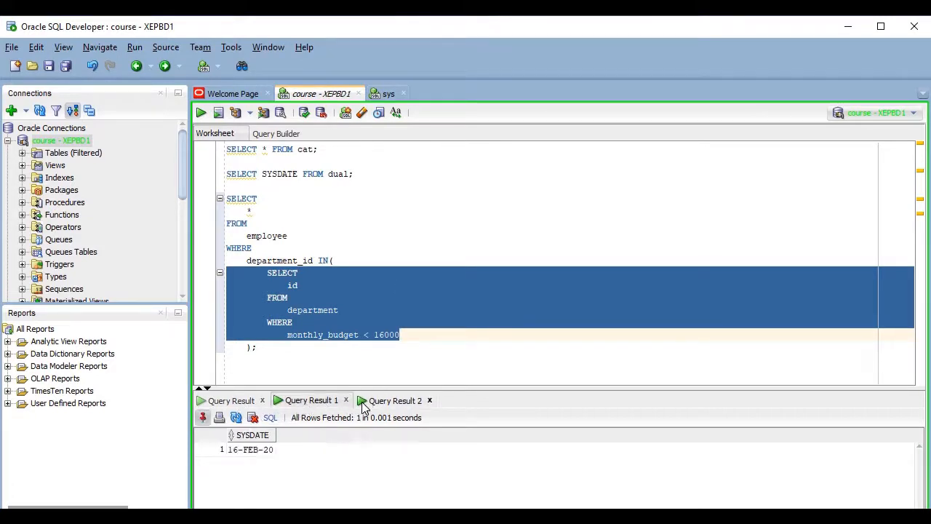
pyautogui.click(230, 400)
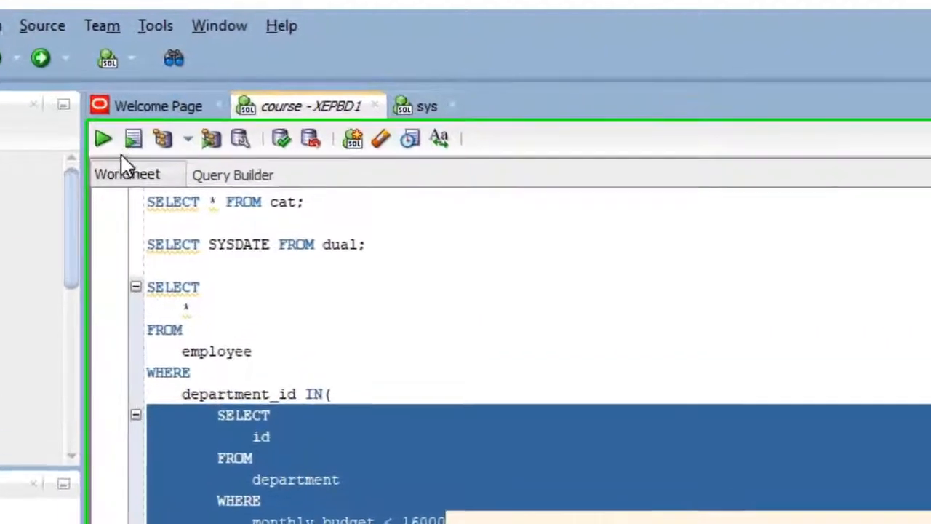
pyautogui.moveTo(134, 138)
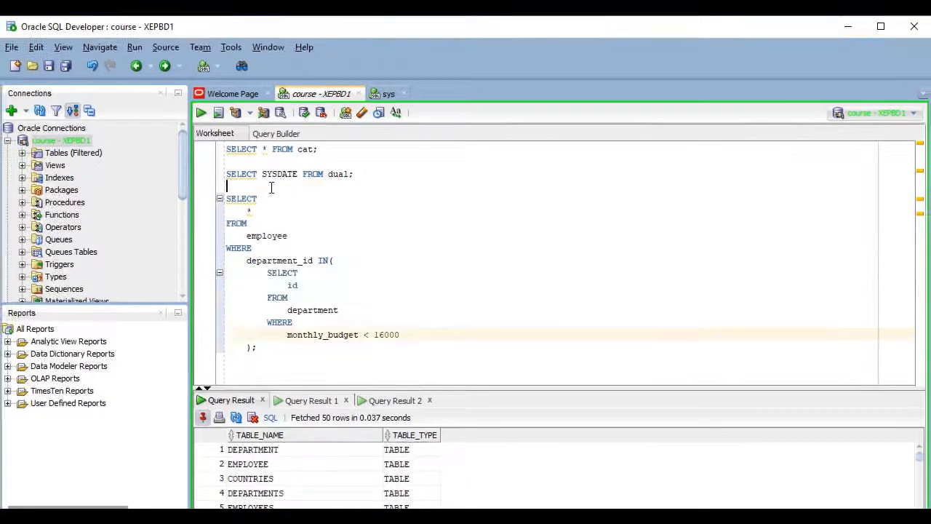
# Step: Run the worksheet as a script, then run just SELECT id FROM department WHERE monthly_budget < 16000
pyautogui.press('f5')
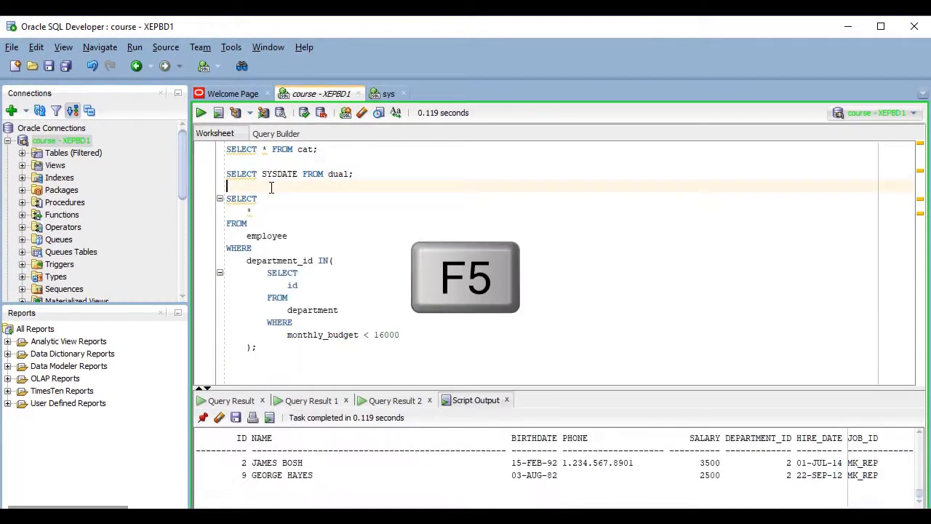
pyautogui.press('f5')
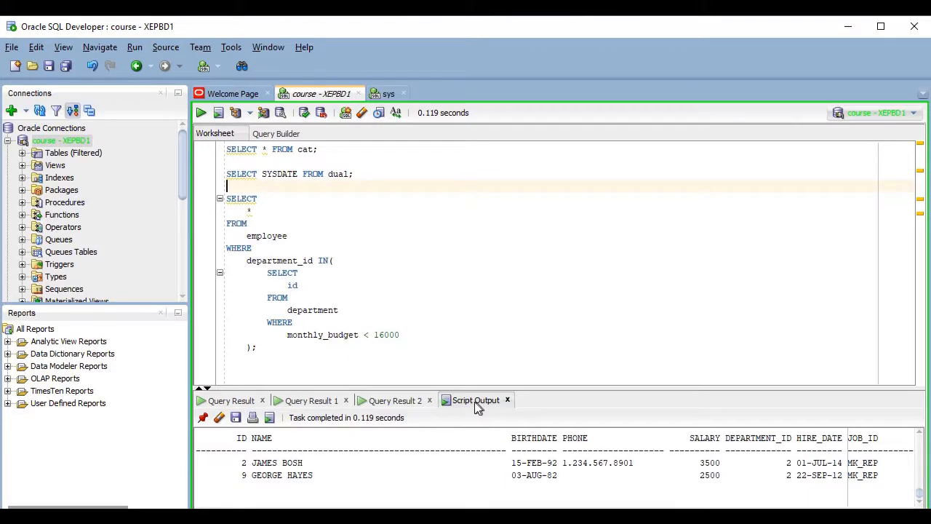
pyautogui.moveTo(476, 400)
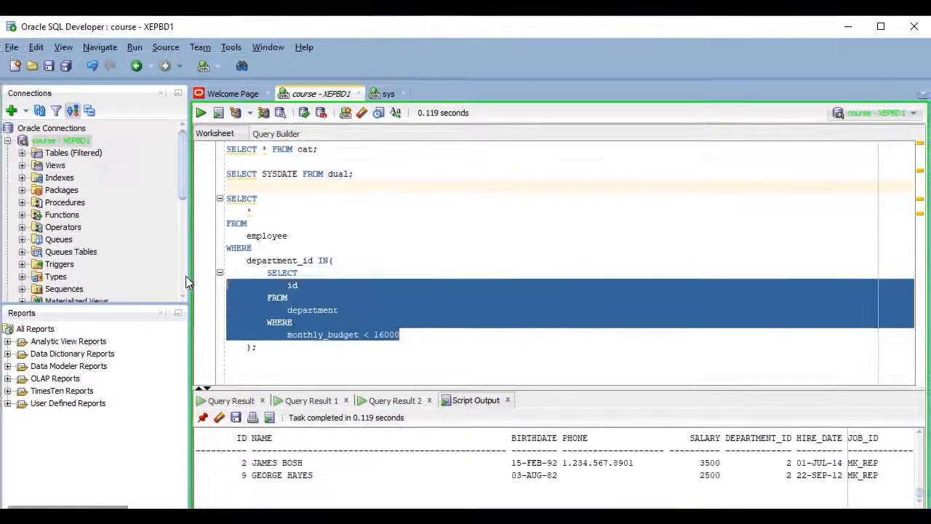
pyautogui.click(201, 112)
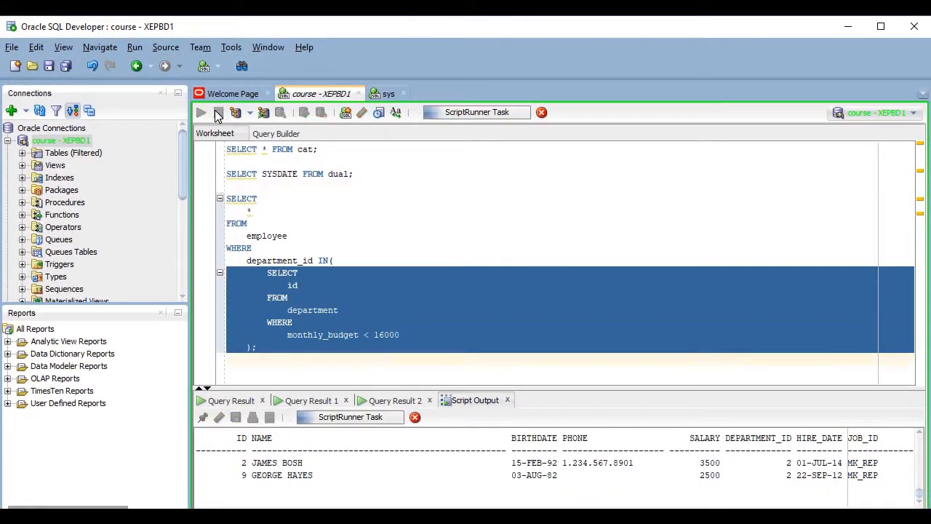
pyautogui.click(201, 112)
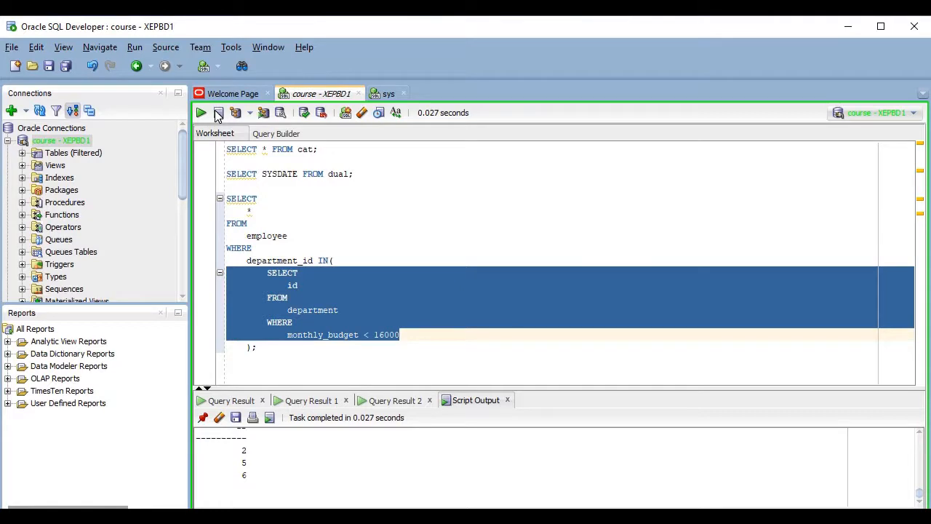
pyautogui.moveTo(274, 139)
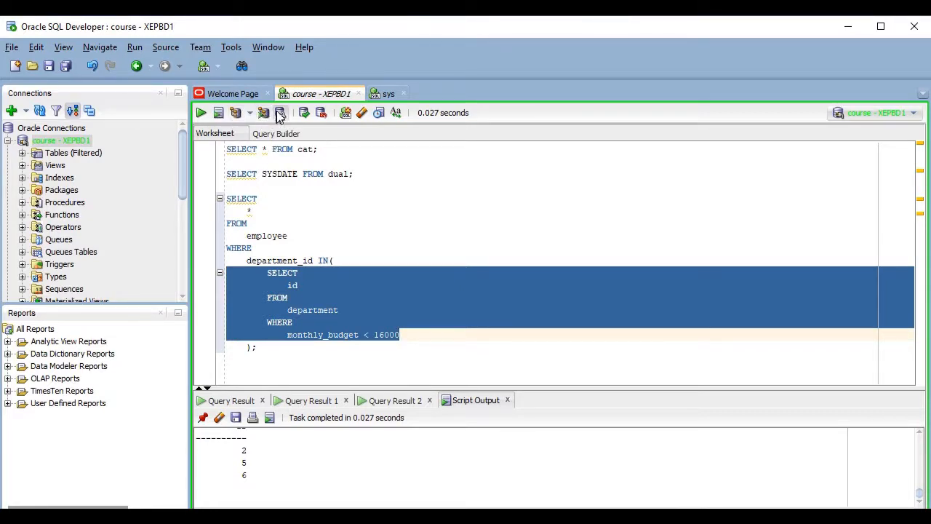
pyautogui.moveTo(279, 113)
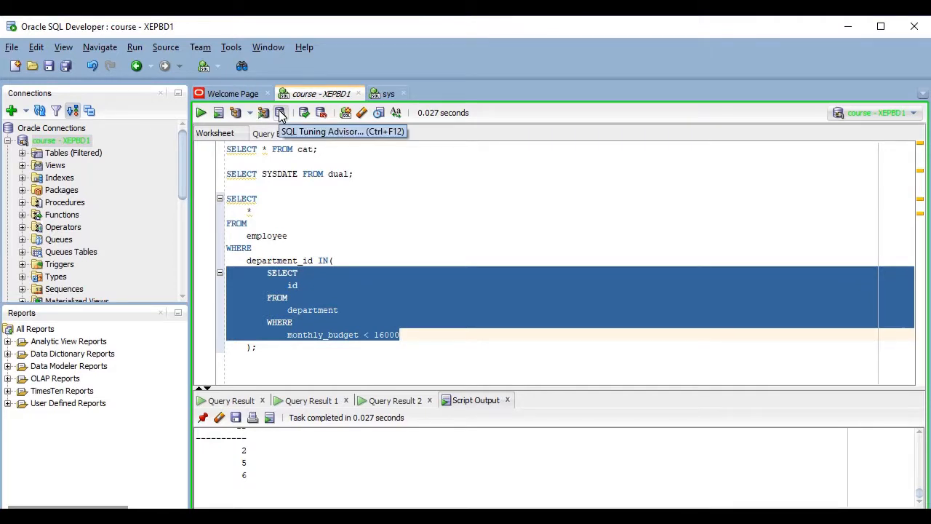
pyautogui.moveTo(337, 150)
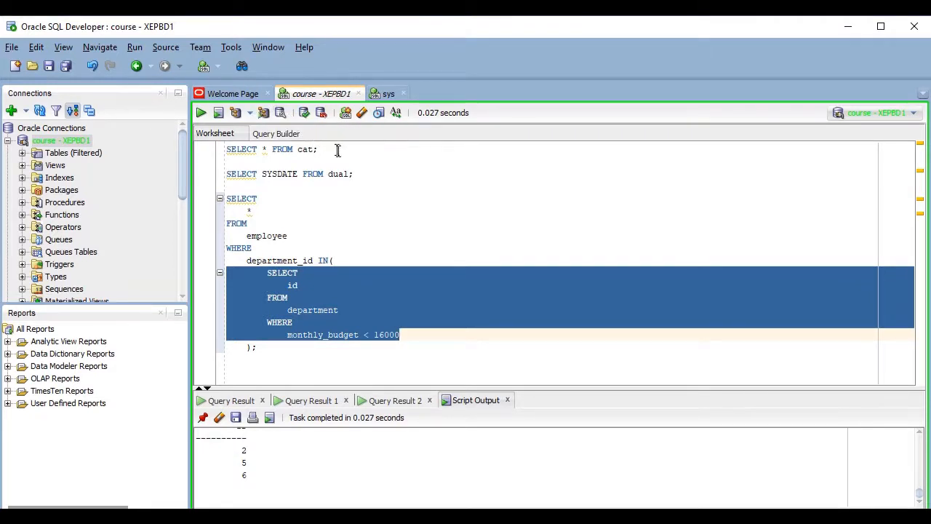
pyautogui.moveTo(304, 112)
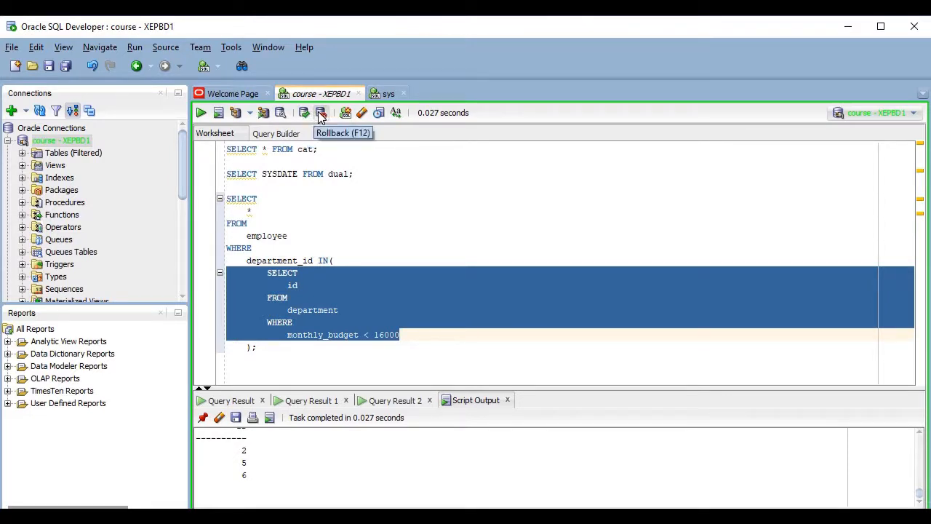
pyautogui.moveTo(304, 113)
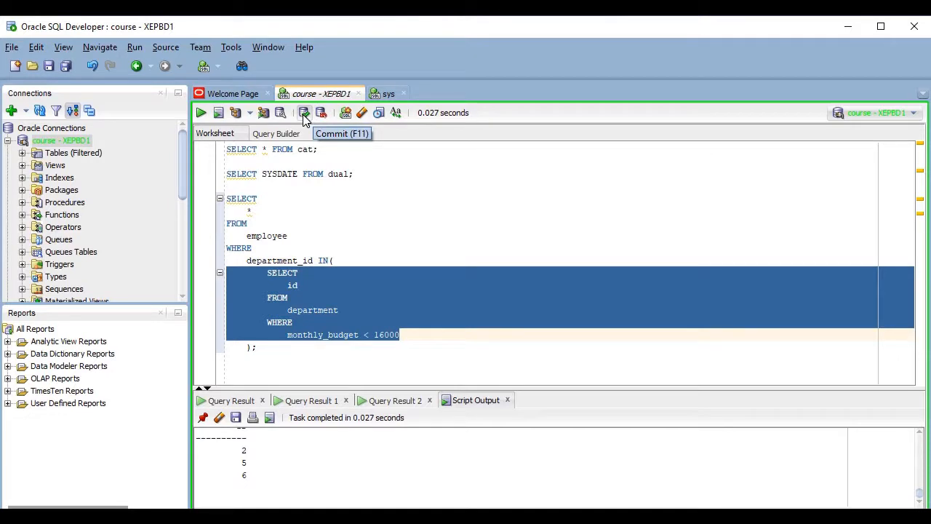
pyautogui.moveTo(320, 114)
pyautogui.write('RO')
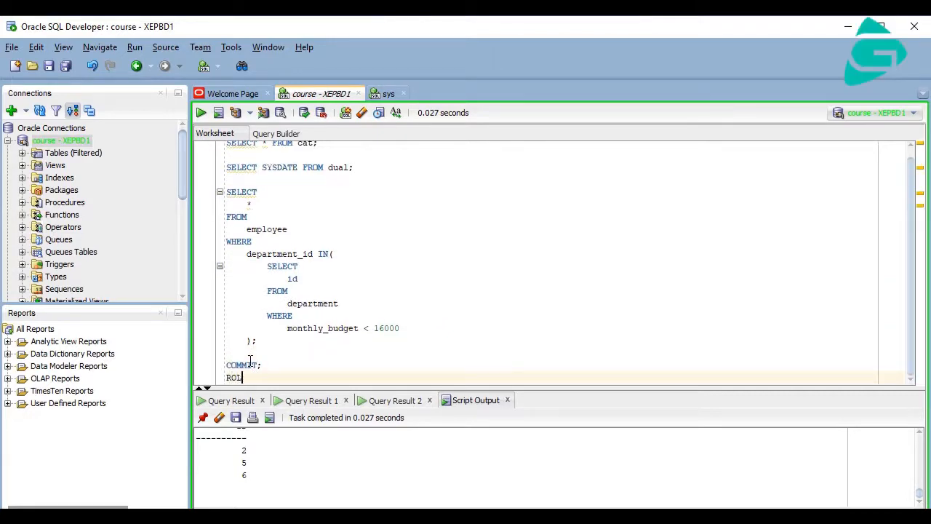
# Step: Append COMMIT; and ROLLBACK; beneath the nested employee query
pyautogui.write("LBACK'")
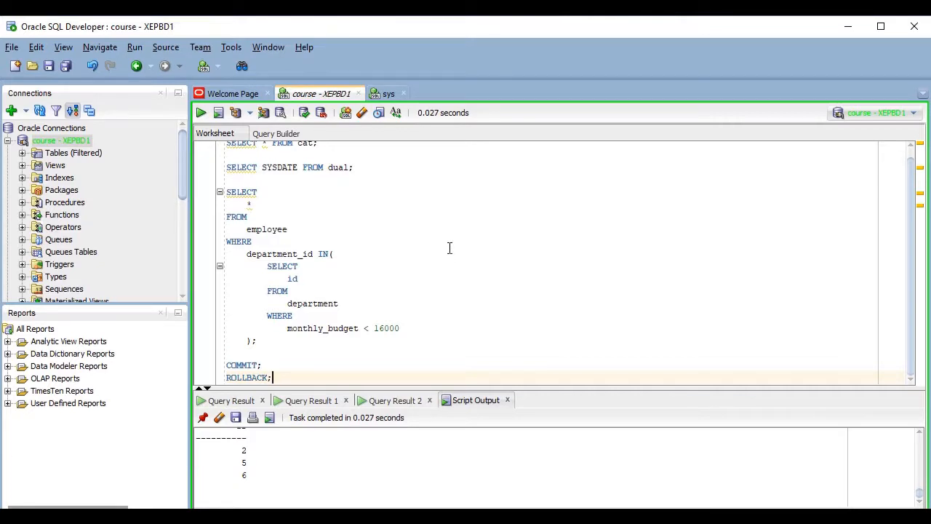
pyautogui.moveTo(323, 282)
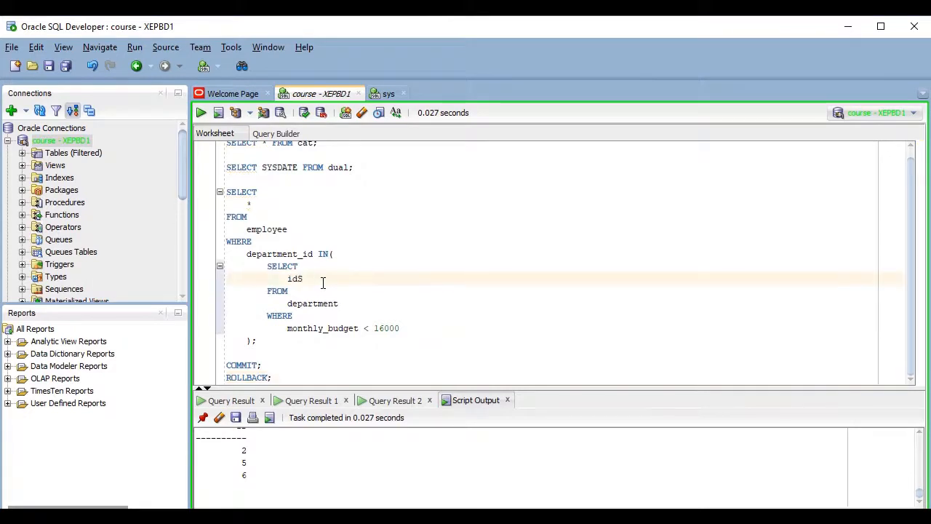
# Step: Rerun the employee query to get the ORA-00904 'idS' error and enable line numbers
pyautogui.click(200, 112)
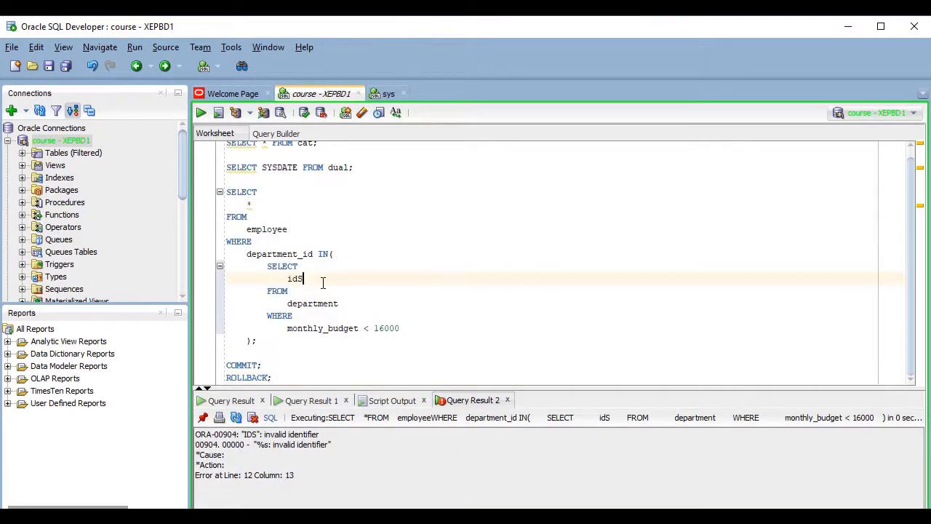
pyautogui.moveTo(336, 462)
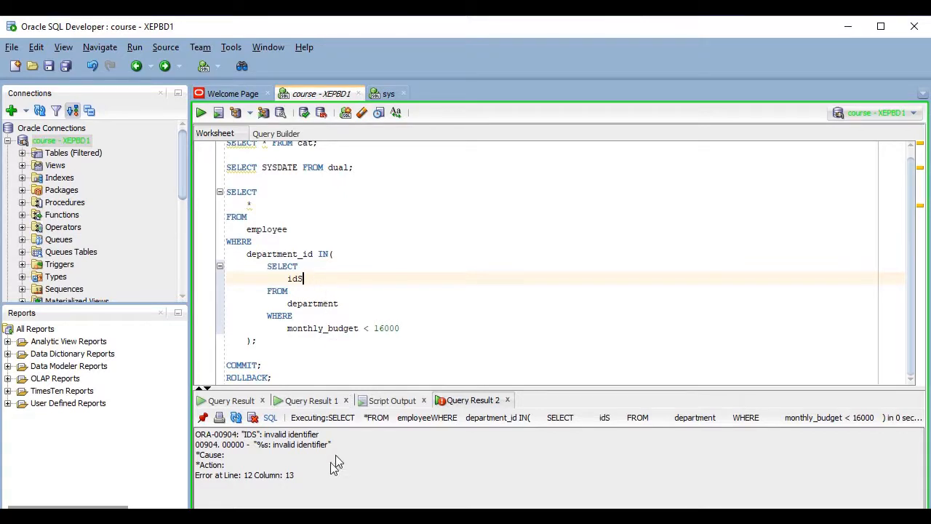
pyautogui.moveTo(242, 483)
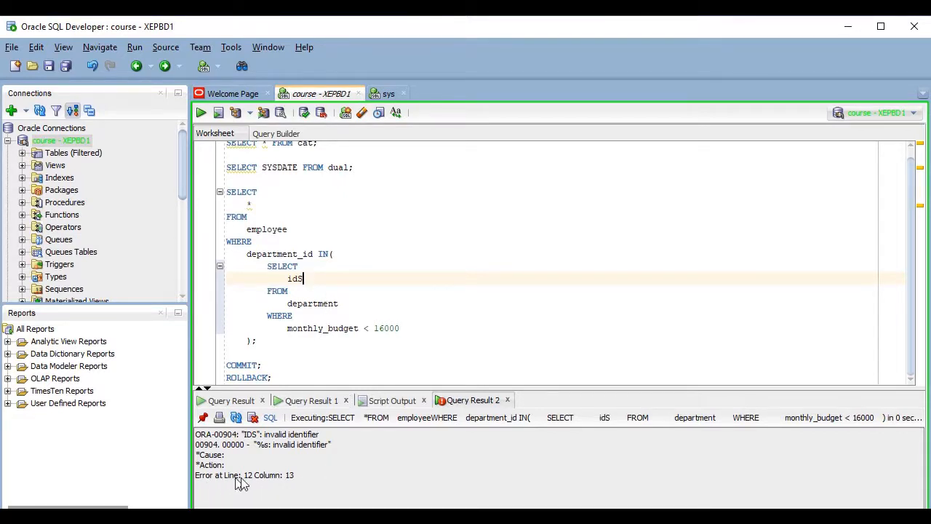
pyautogui.moveTo(275, 486)
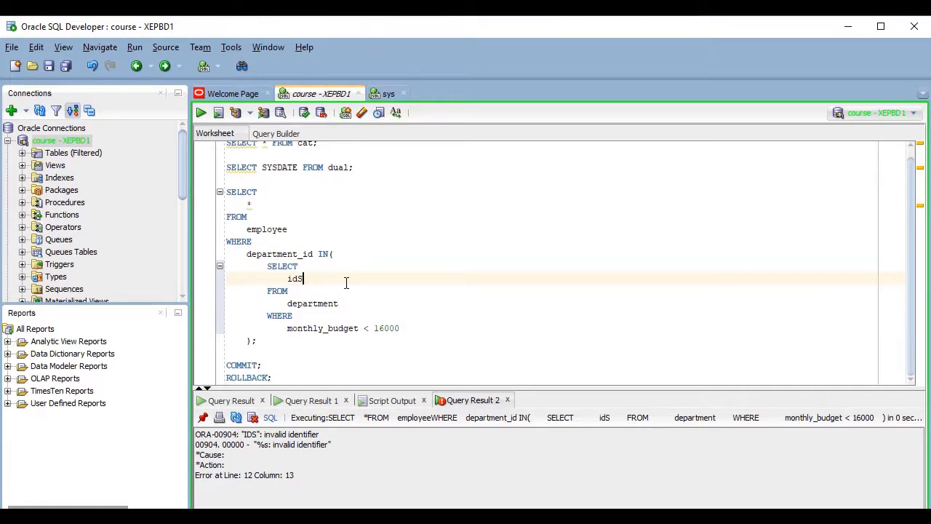
pyautogui.moveTo(233, 218)
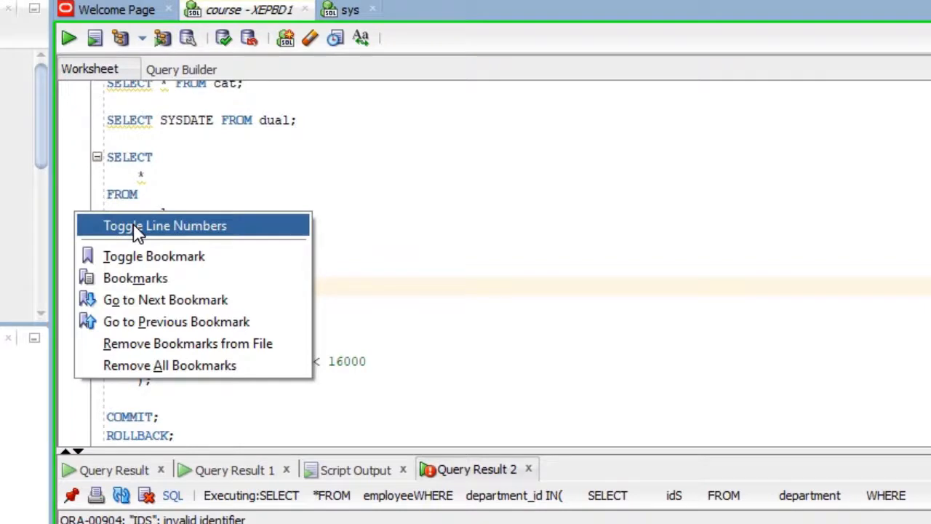
pyautogui.click(166, 224)
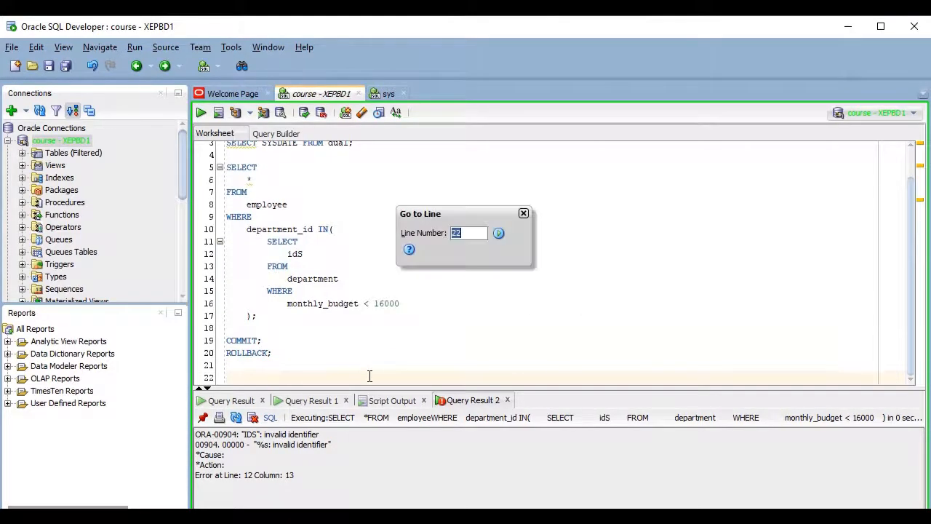
# Step: Go to line 12 and auto-format all worksheet SQL with Ctrl+F7
pyautogui.write('2')
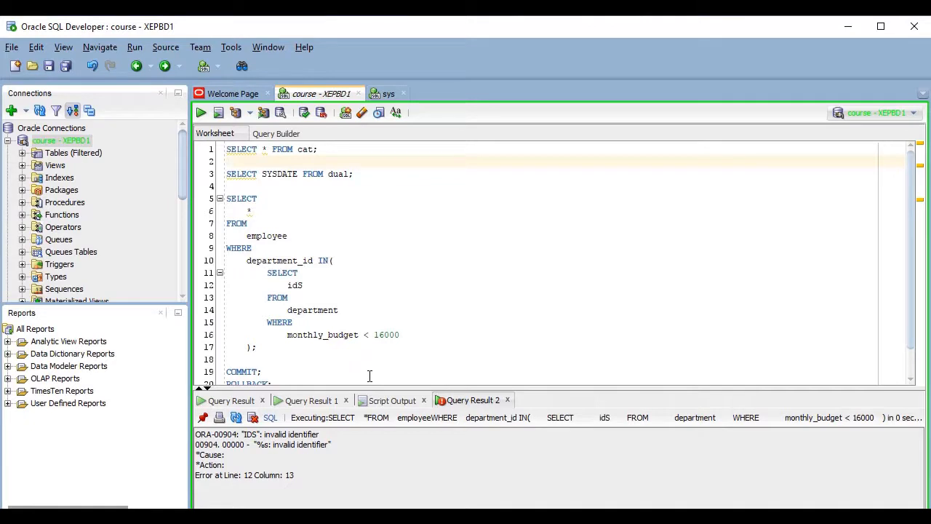
pyautogui.press('ctrl+F7')
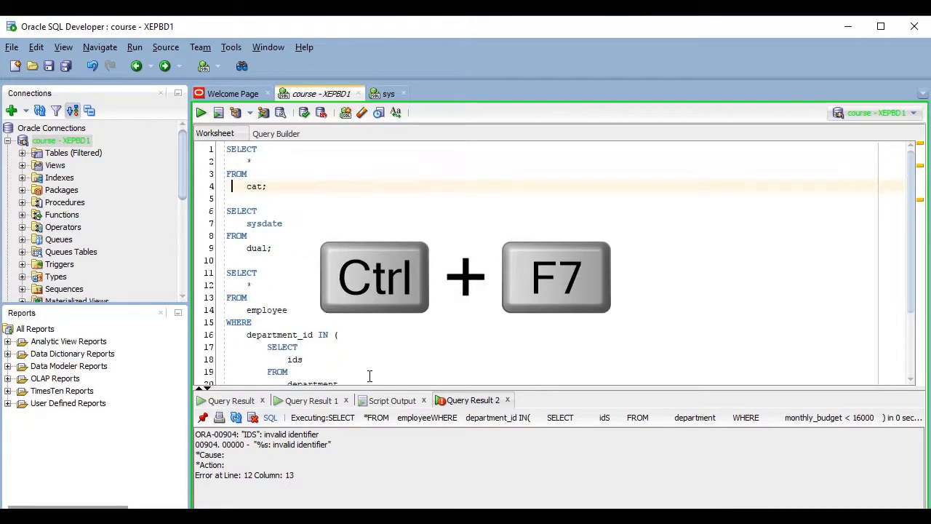